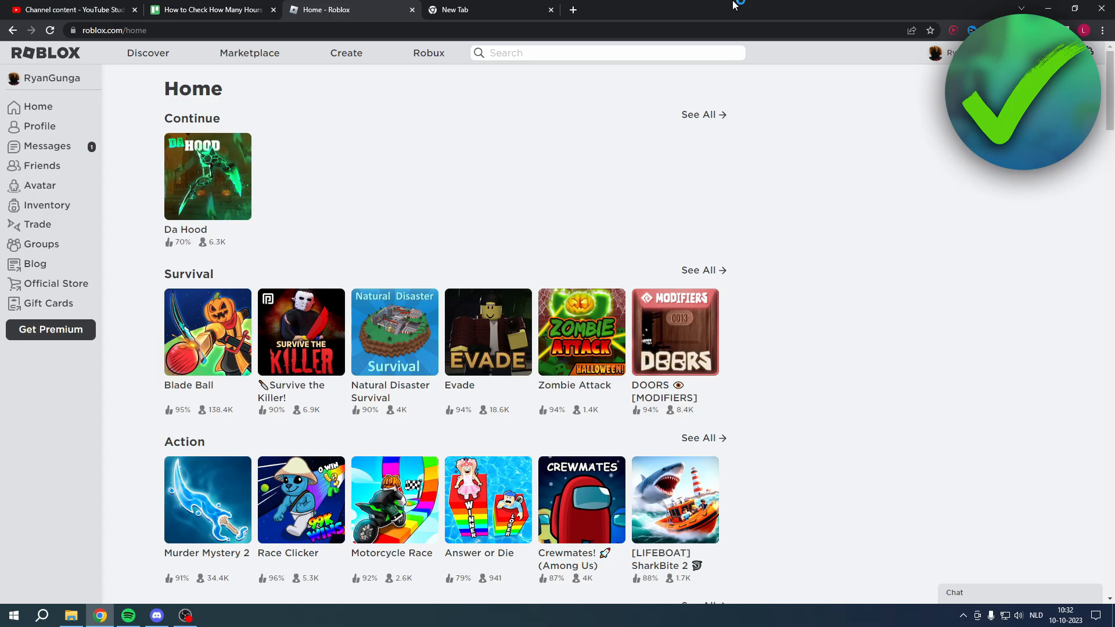
pyautogui.moveTo(708, 13)
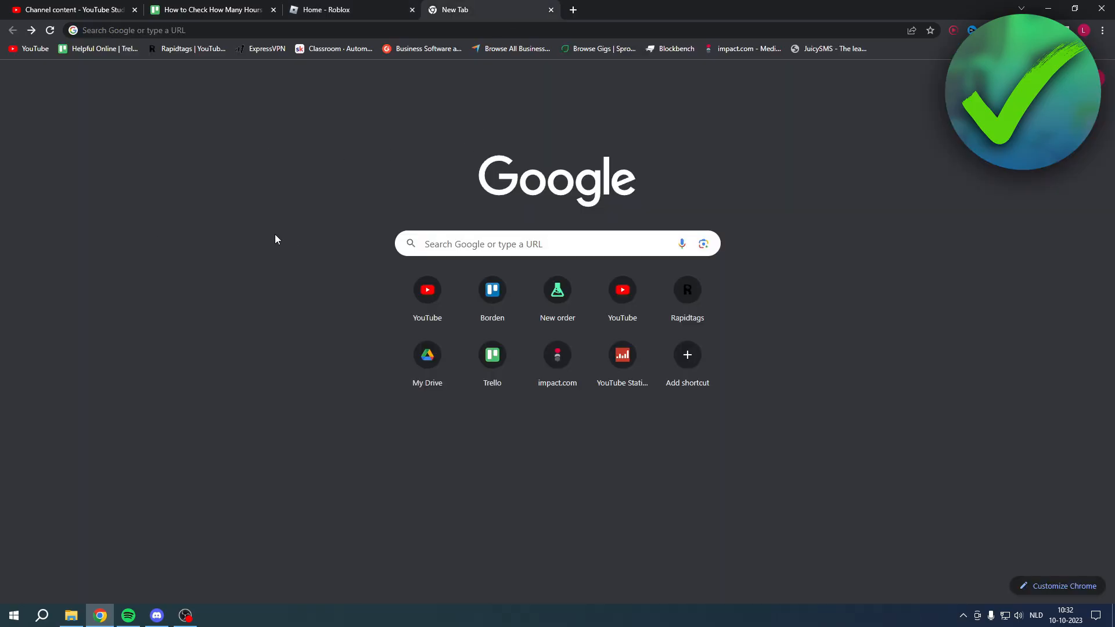
# Find RoPro on Google, then add the RoPro extension to Chrome from its Web Store listing
pyautogui.write('ropro')
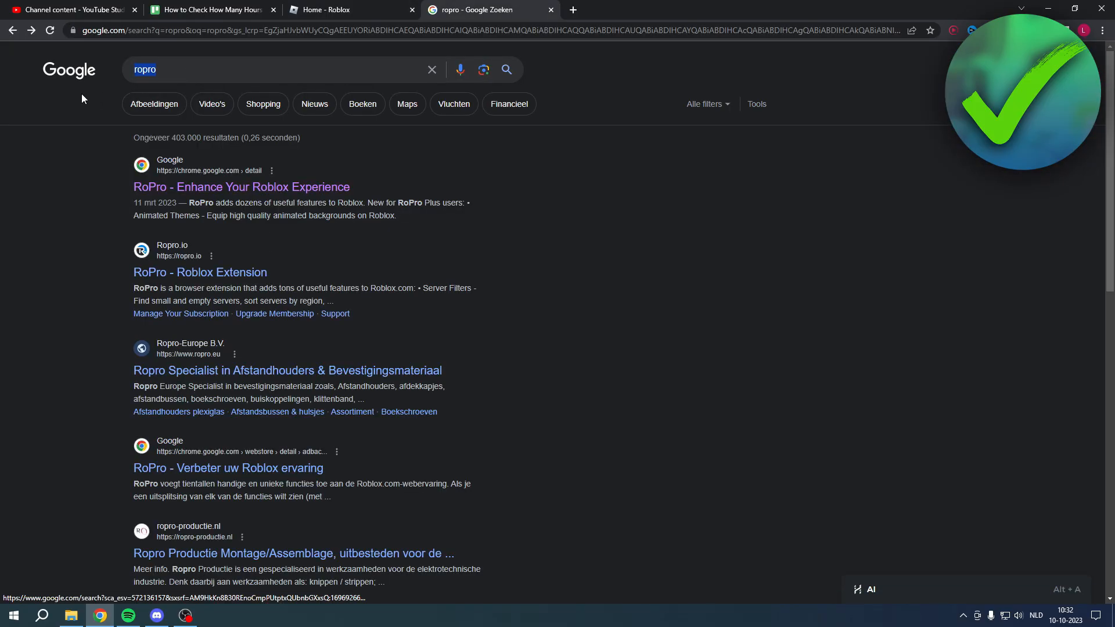
pyautogui.click(241, 187)
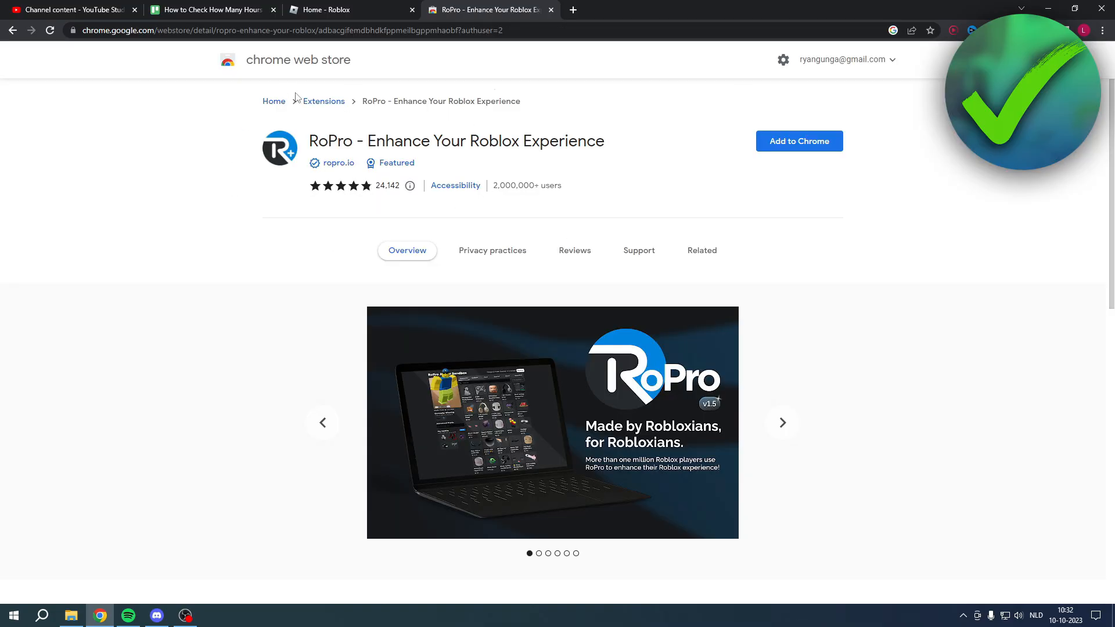
pyautogui.moveTo(687, 151)
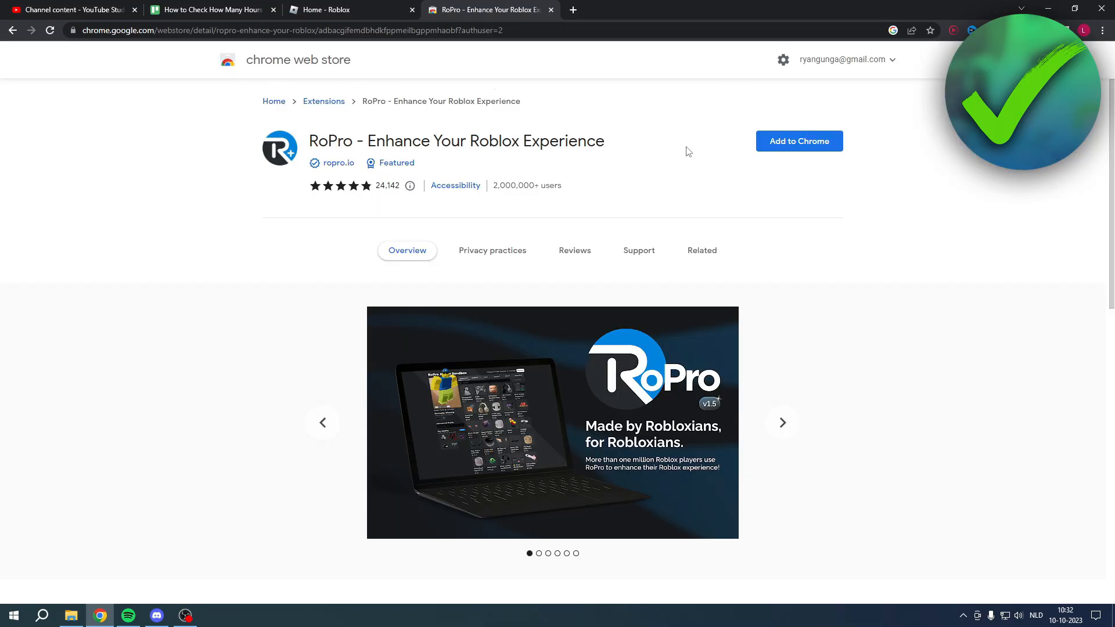
pyautogui.moveTo(652, 147)
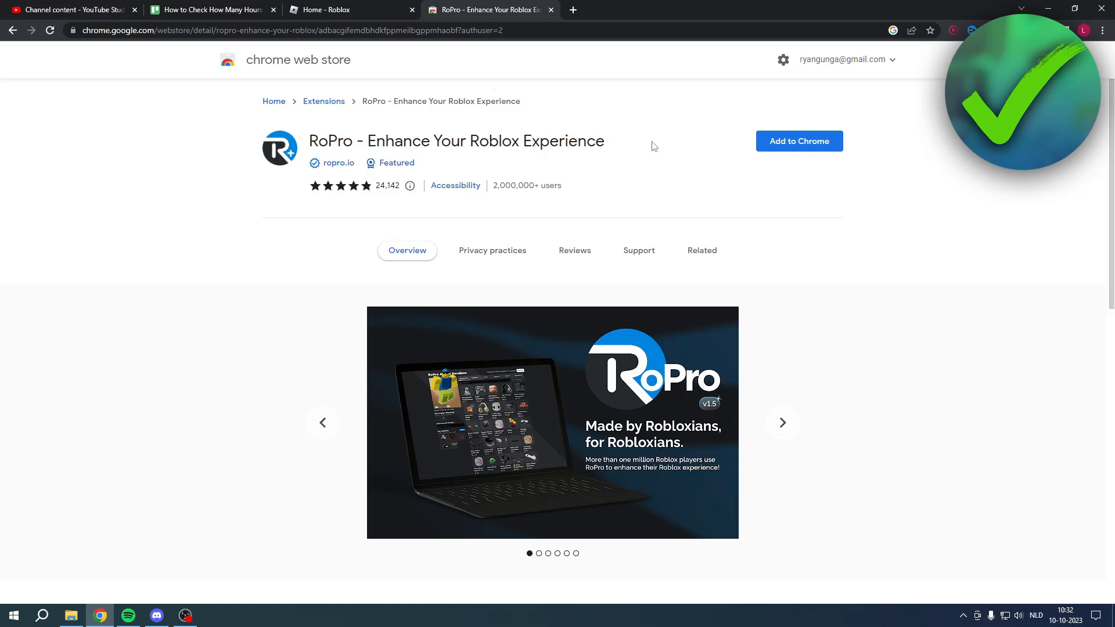
pyautogui.click(799, 140)
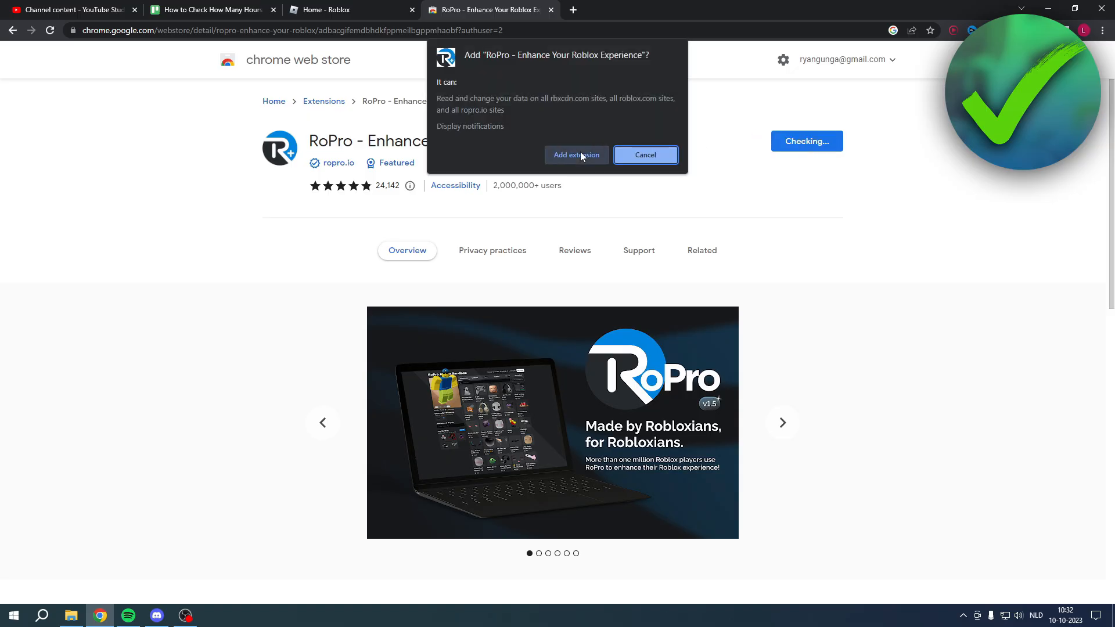
pyautogui.click(576, 155)
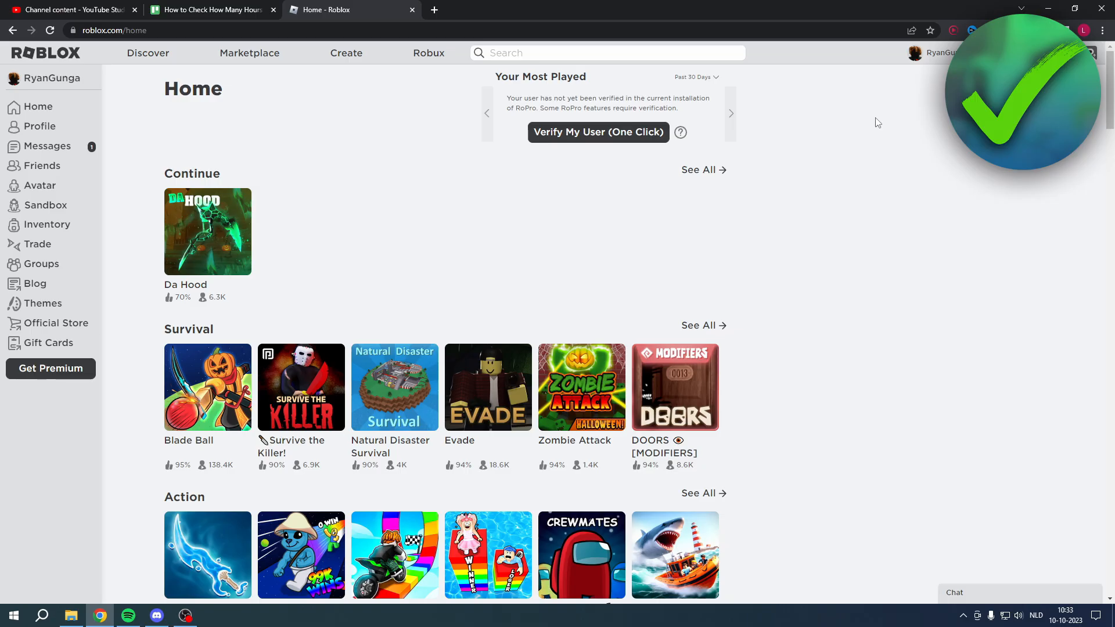
pyautogui.moveTo(684, 215)
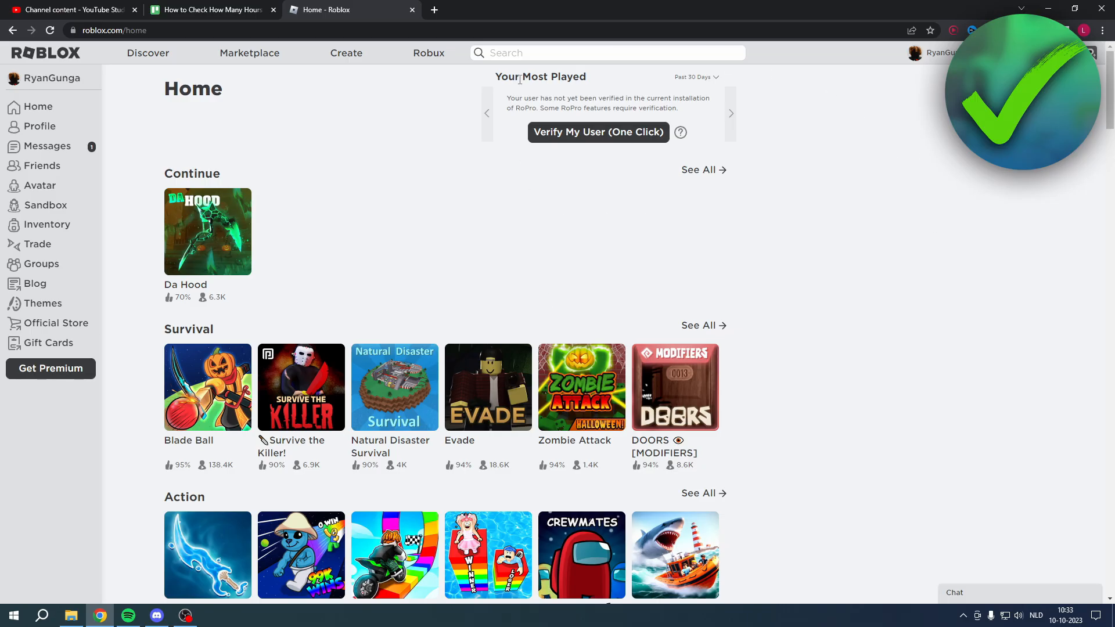
# Use Verify My User (One Click) in RoPro's Your Most Played panel on the Roblox home page
pyautogui.doubleClick(540, 76)
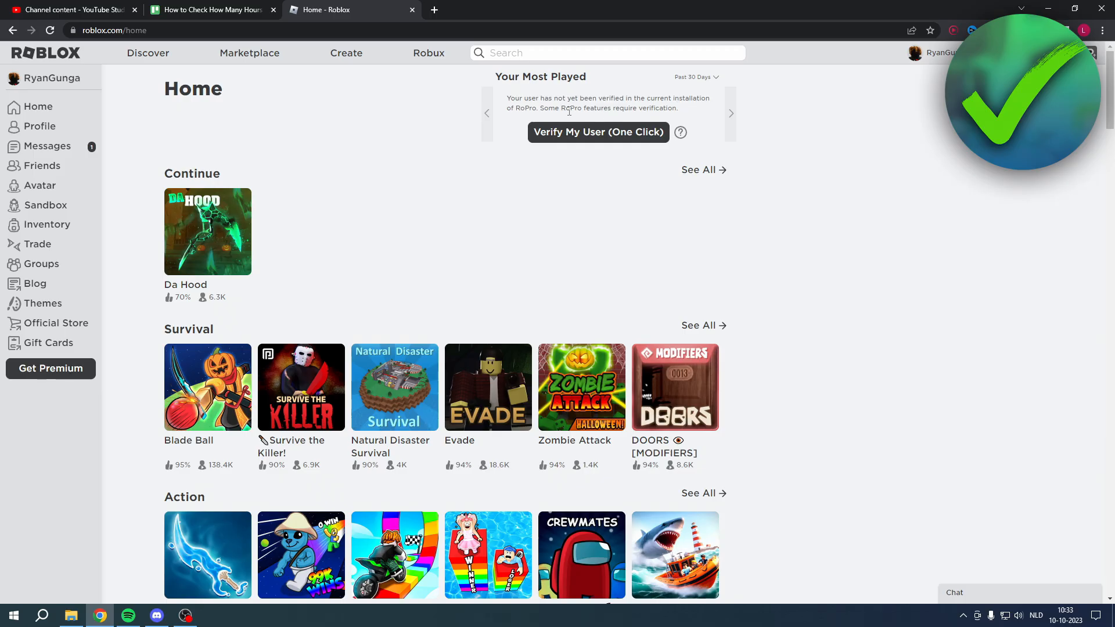
pyautogui.moveTo(679, 132)
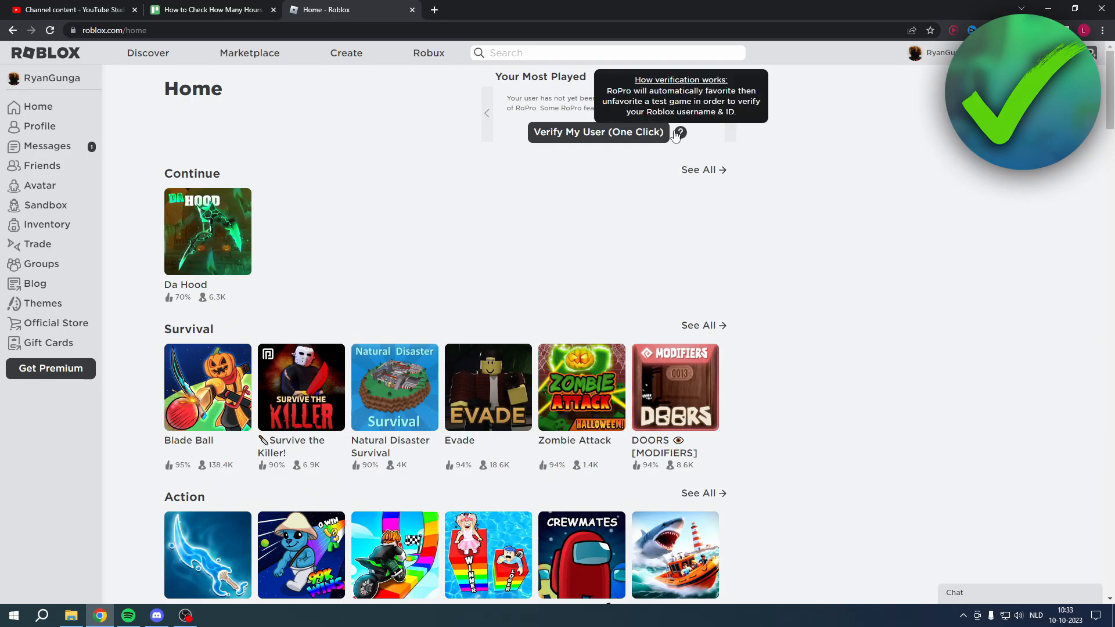
pyautogui.moveTo(562, 135)
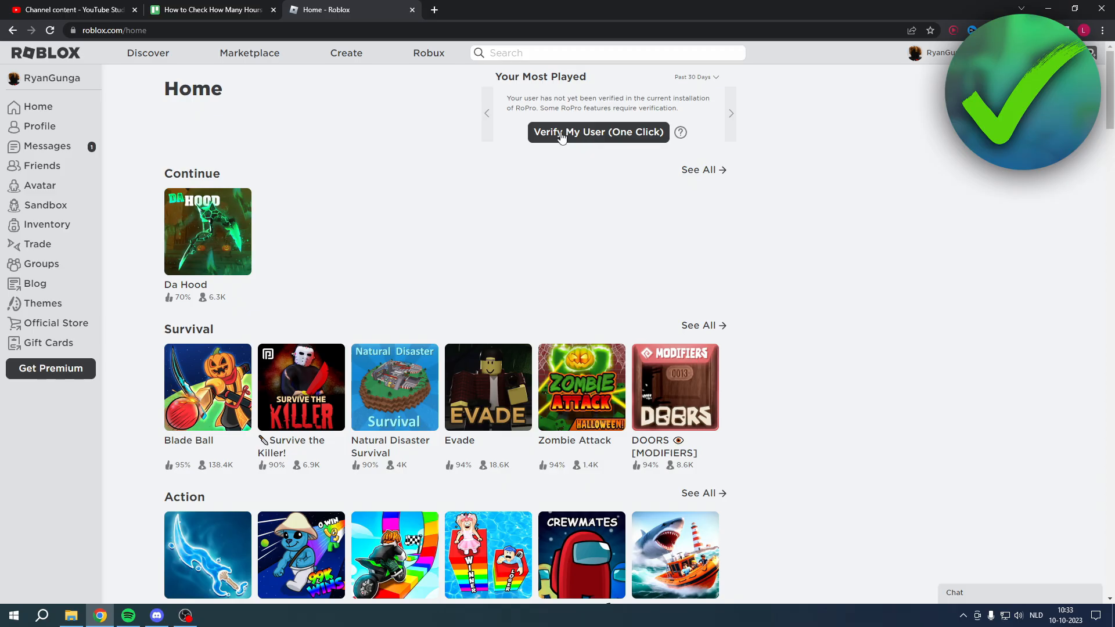
pyautogui.moveTo(607, 137)
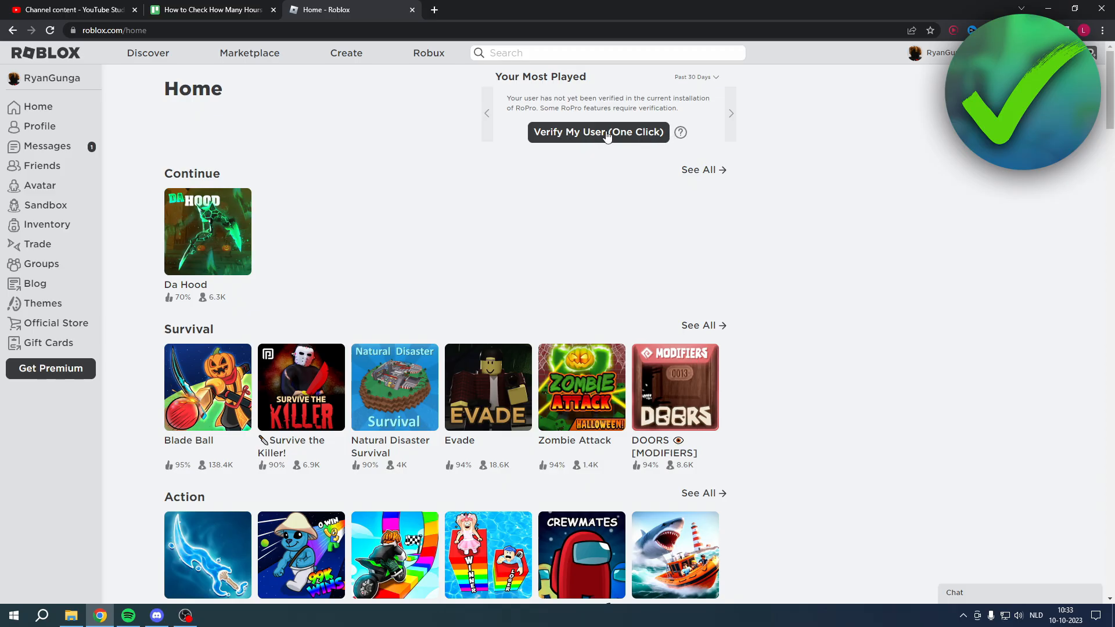
pyautogui.moveTo(613, 166)
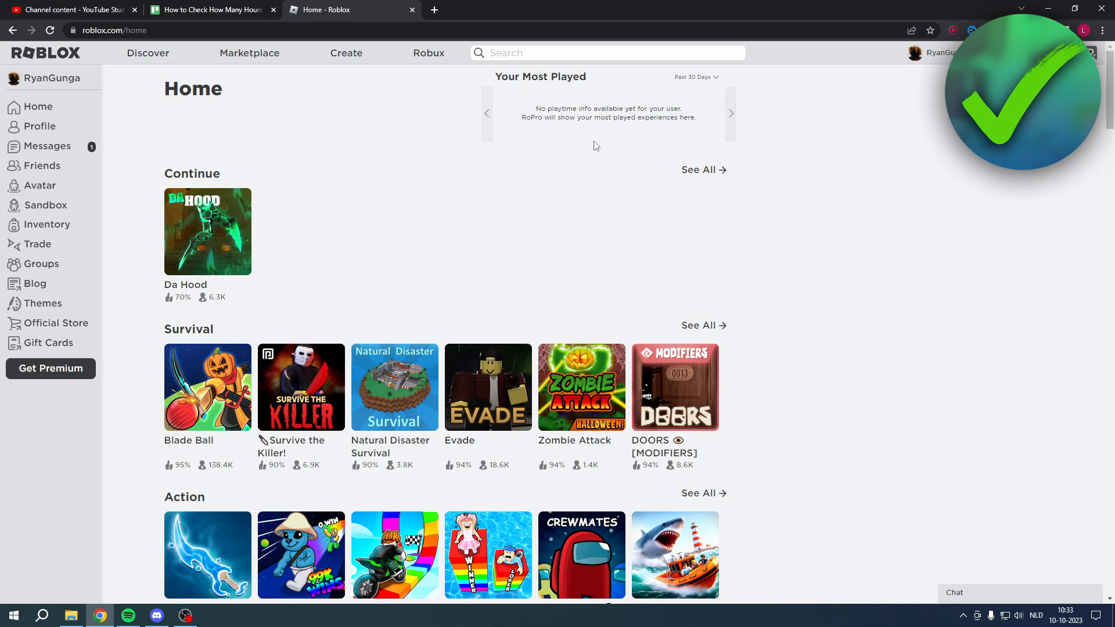
# Go to the Da Hood game page showing RoPro's Played stat of 0 minutes in the past day
pyautogui.click(207, 231)
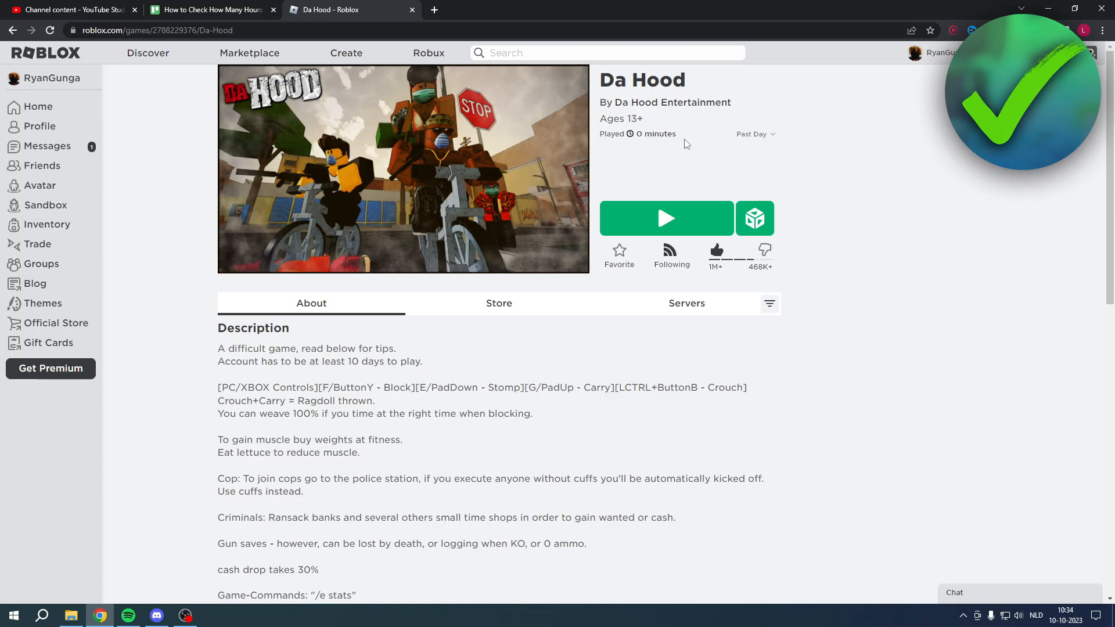
pyautogui.moveTo(642, 145)
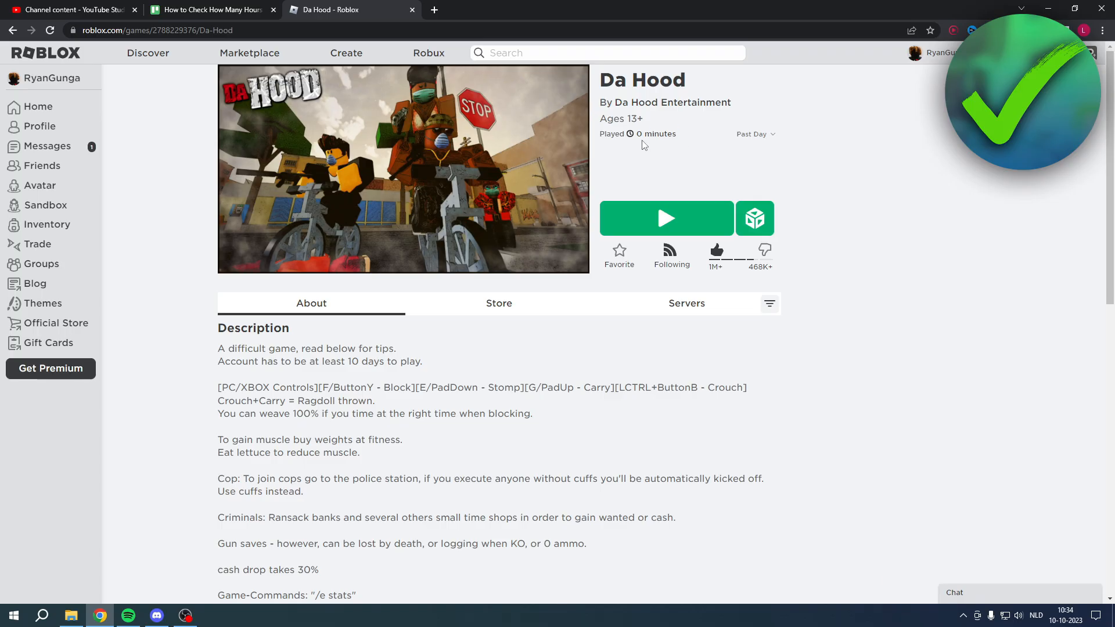
pyautogui.moveTo(628, 161)
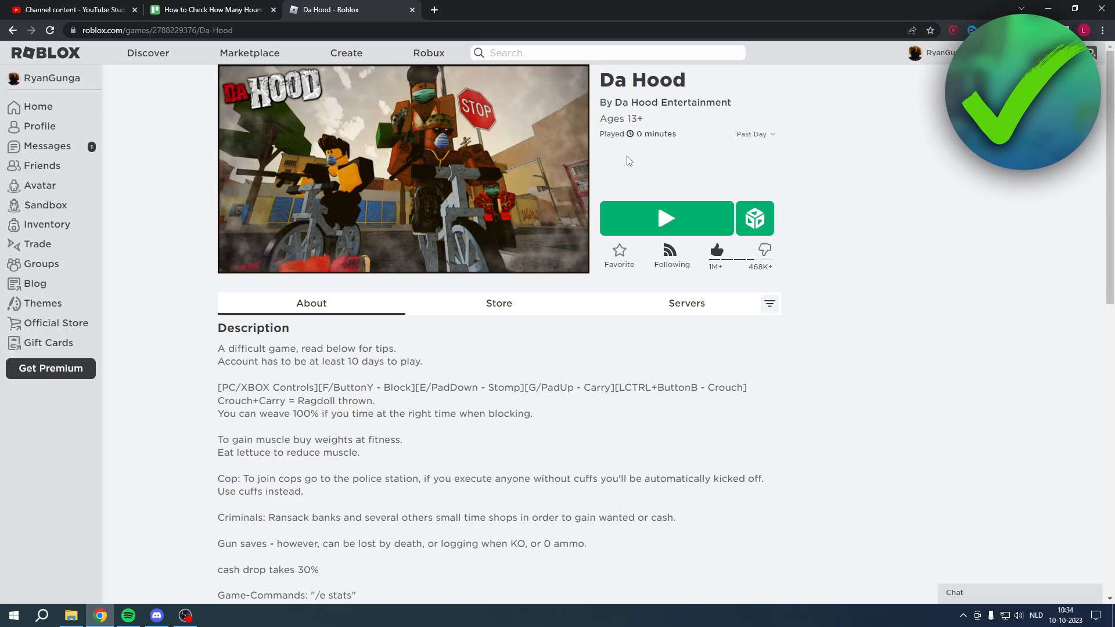
# Check Da Hood's servers, return home and review the Your Most Played Past 30 Days range choices
pyautogui.click(685, 304)
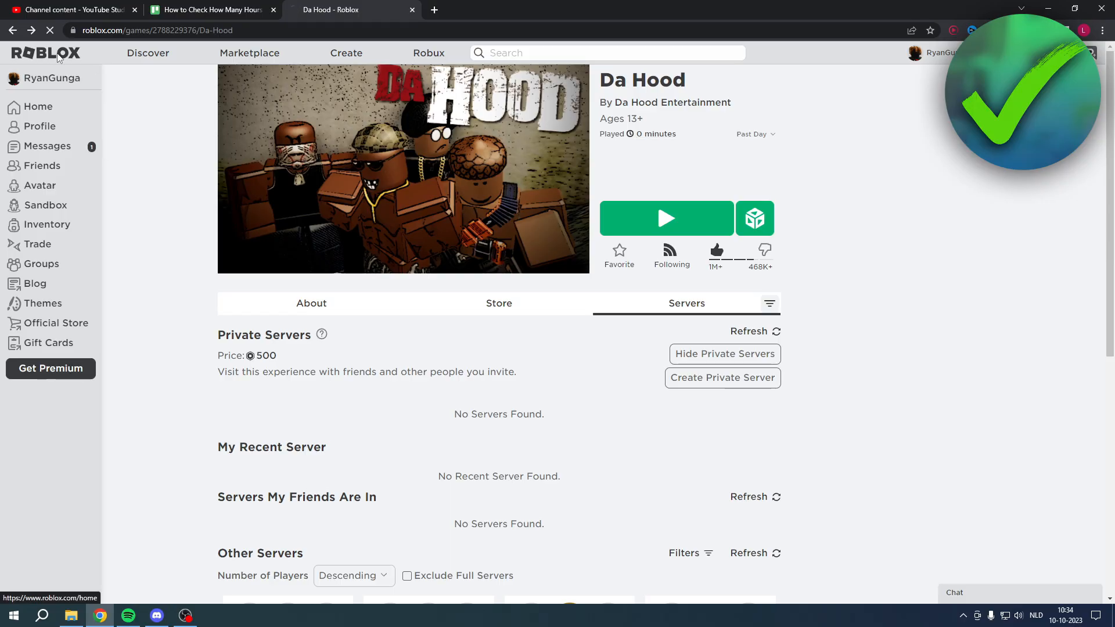
pyautogui.click(39, 107)
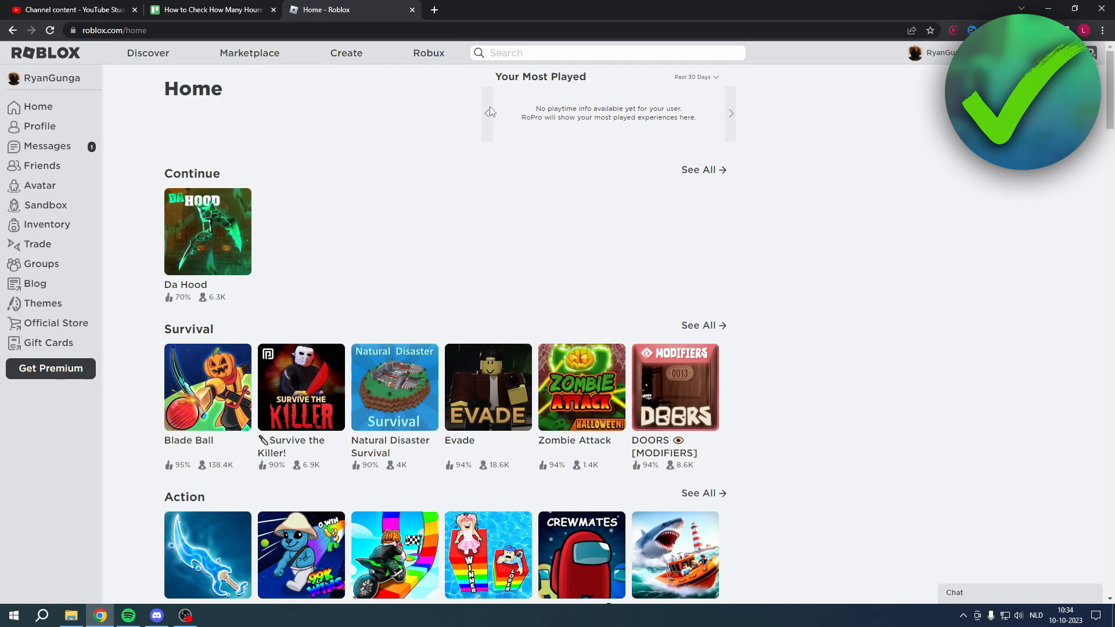
pyautogui.moveTo(569, 129)
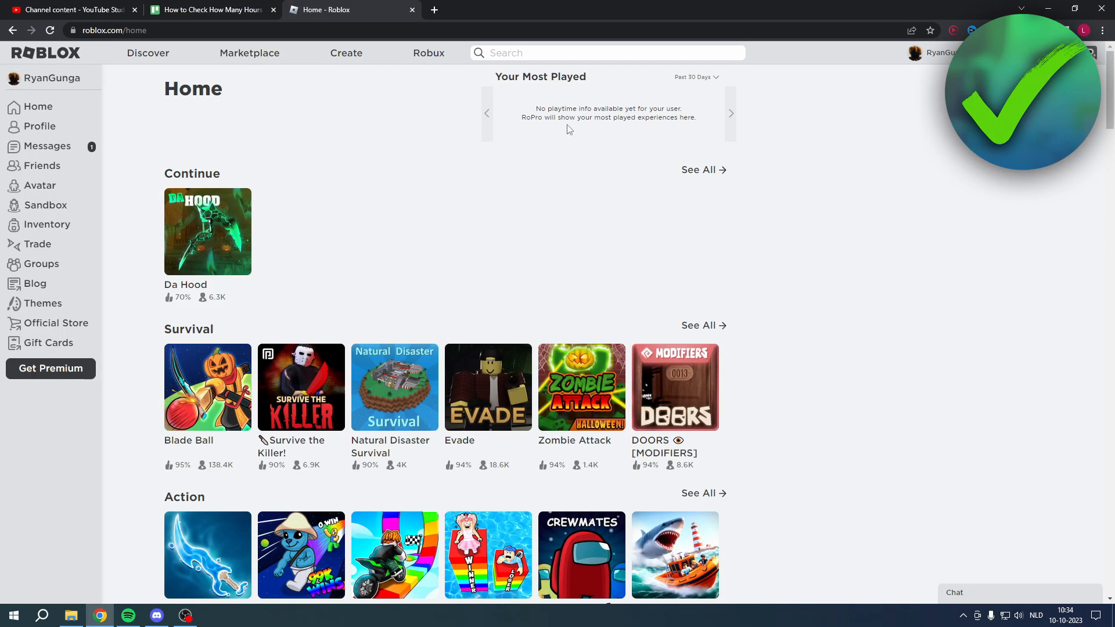
pyautogui.click(695, 77)
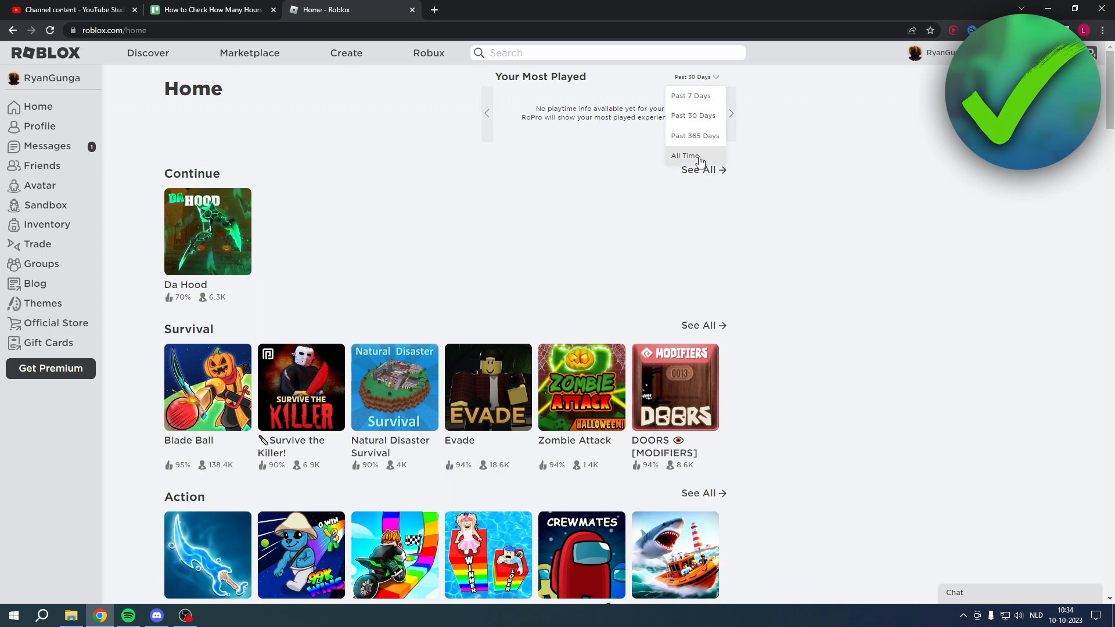
pyautogui.moveTo(717, 136)
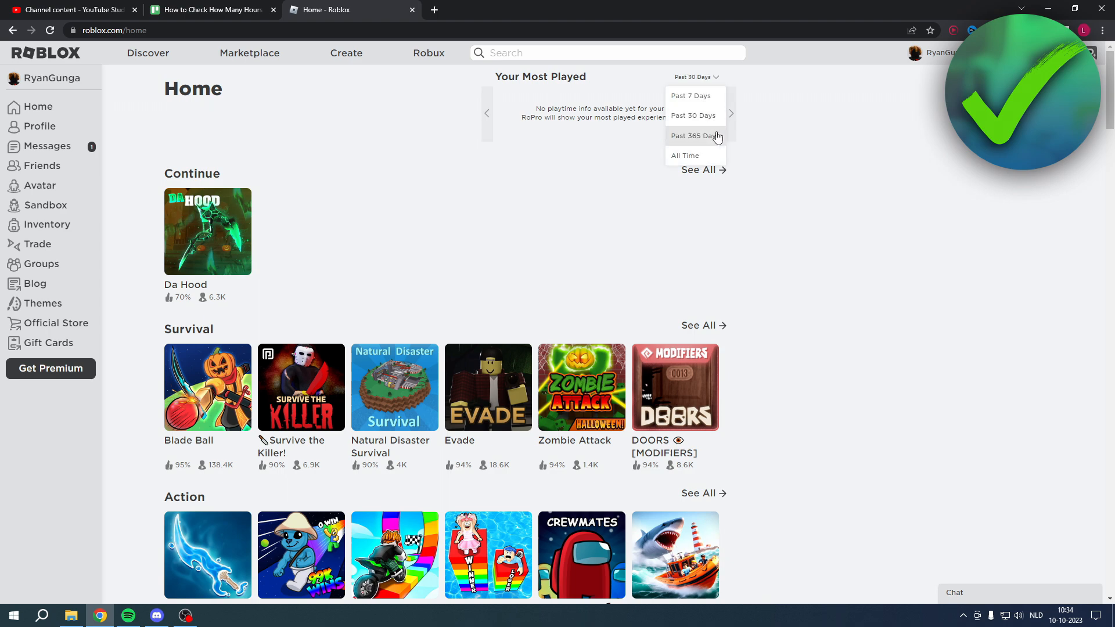
pyautogui.moveTo(811, 152)
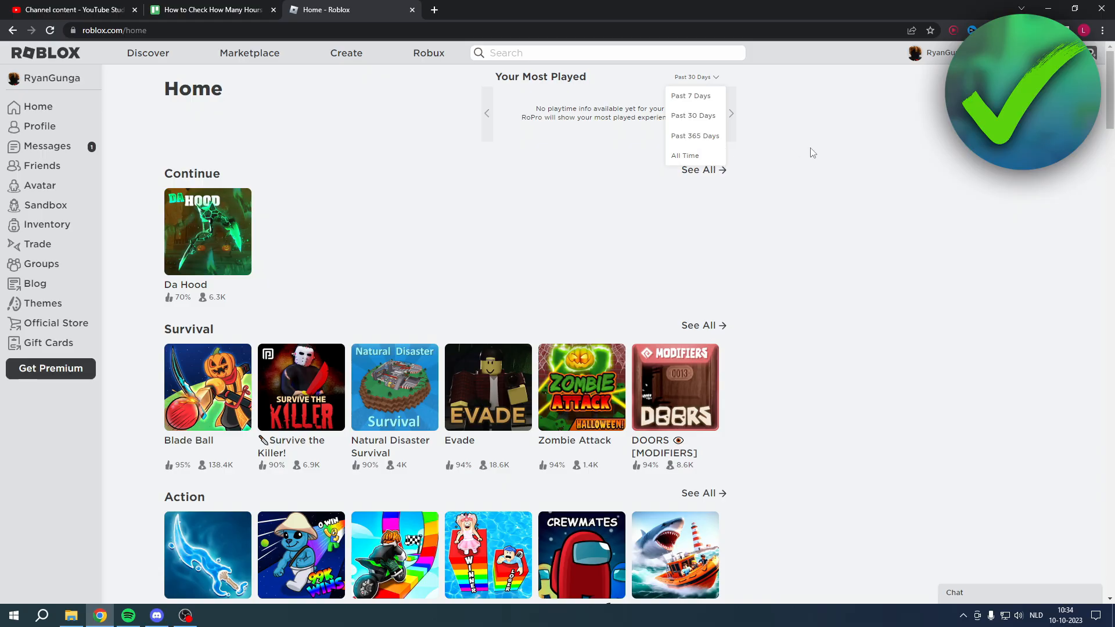
pyautogui.click(828, 126)
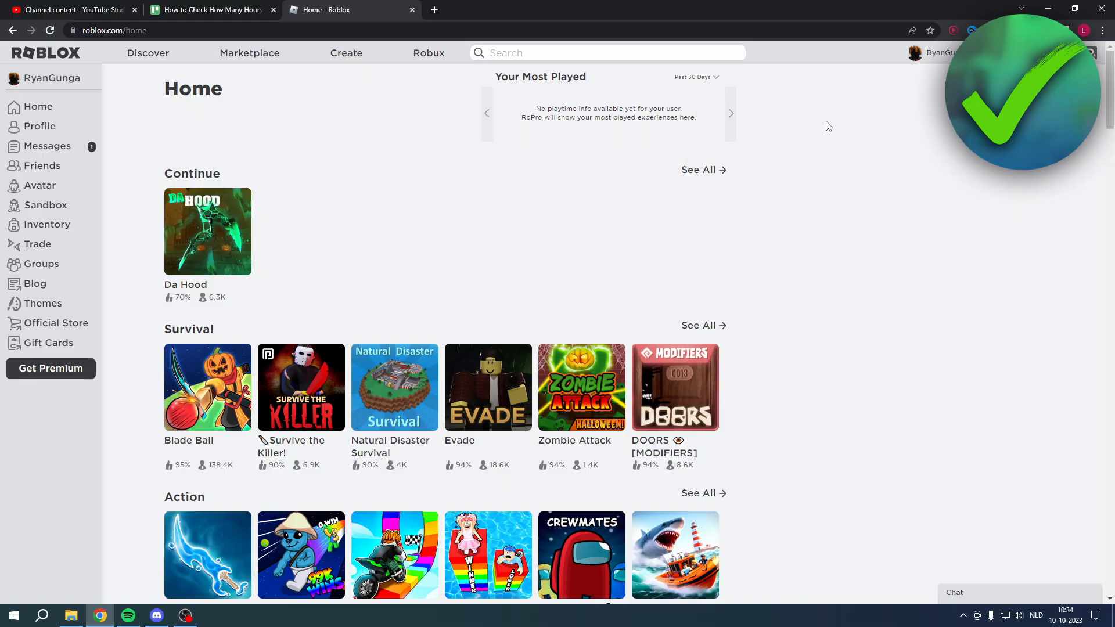
pyautogui.moveTo(369, 233)
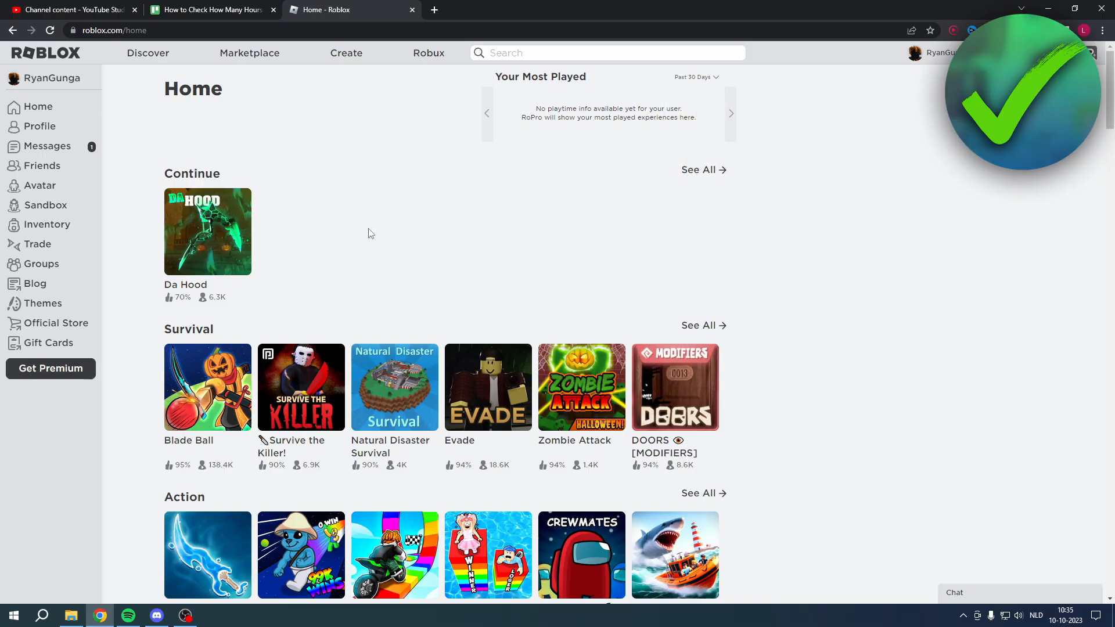